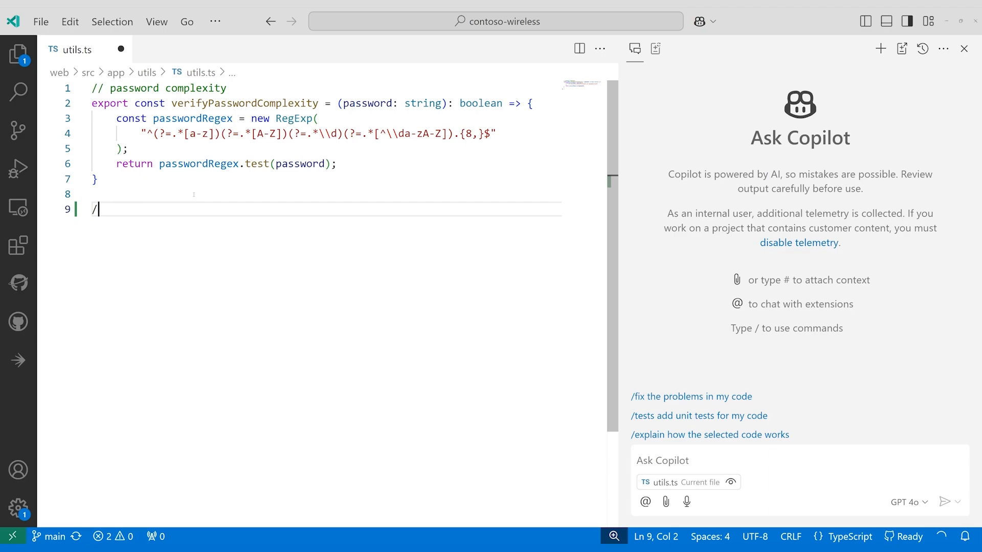
- Check the running Contoso Wireless site, then close the utils.ts editor tab
type("/ em")
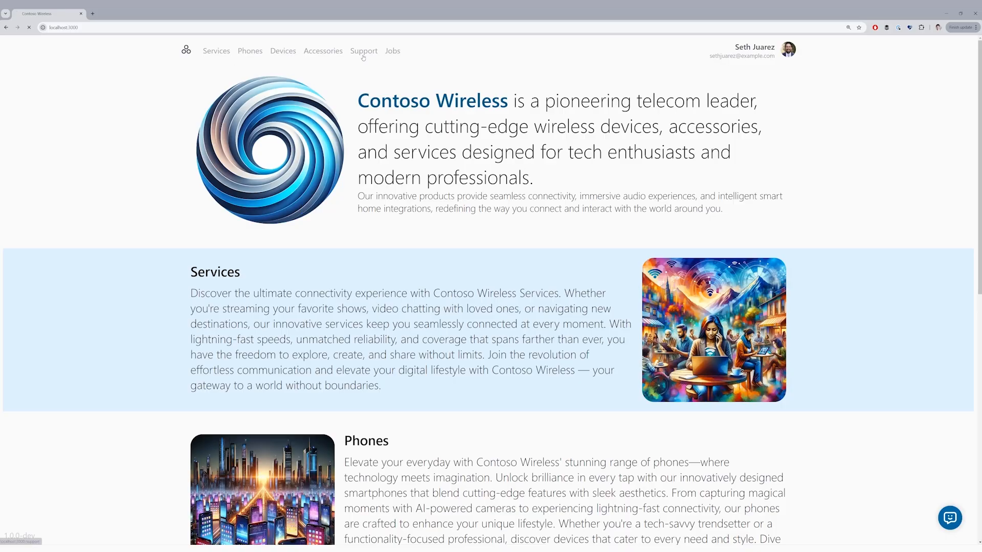
left_click(363, 51)
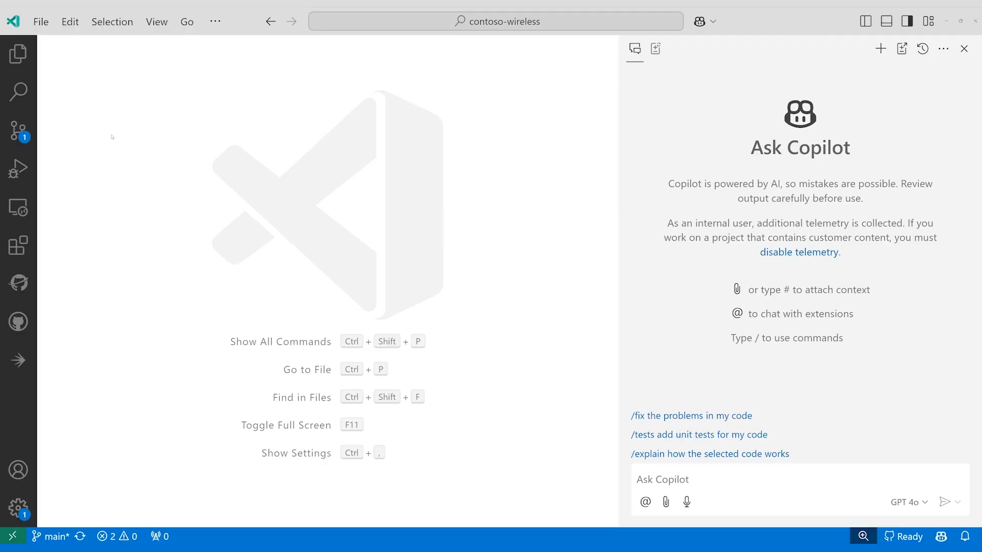
- Ask Copilot where the web application's routes are defined and open the referenced routes.ts
left_click(691, 479)
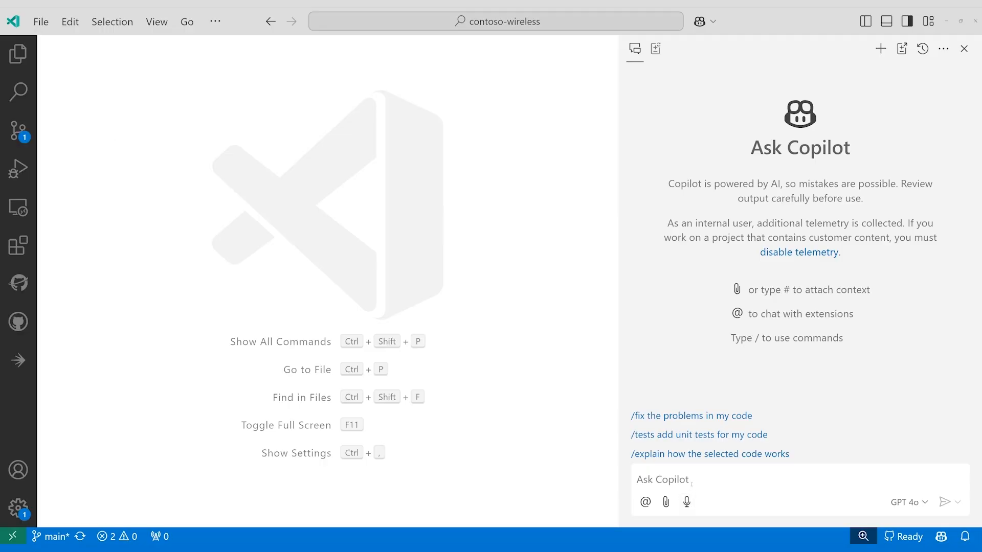
type("Where in my web application are th")
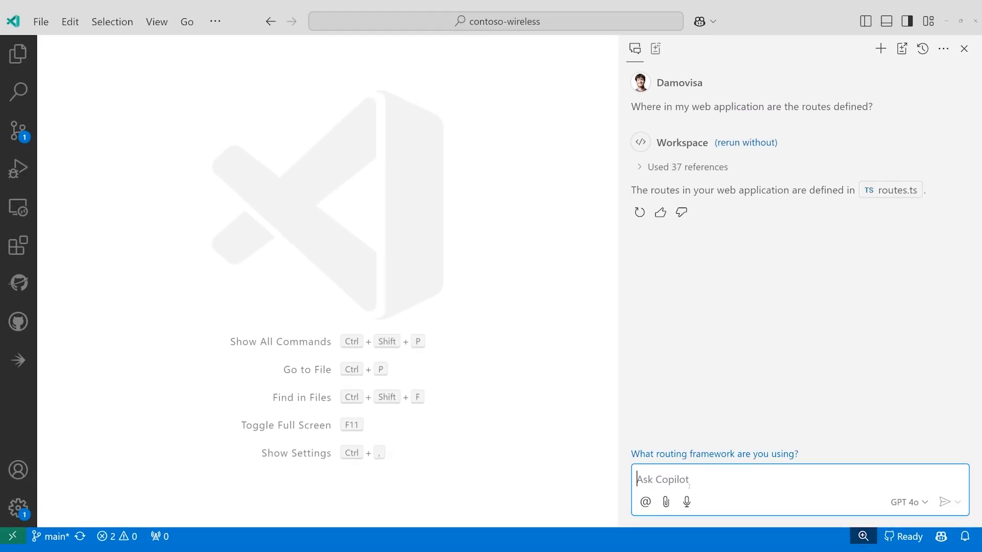
mouse_move(889, 190)
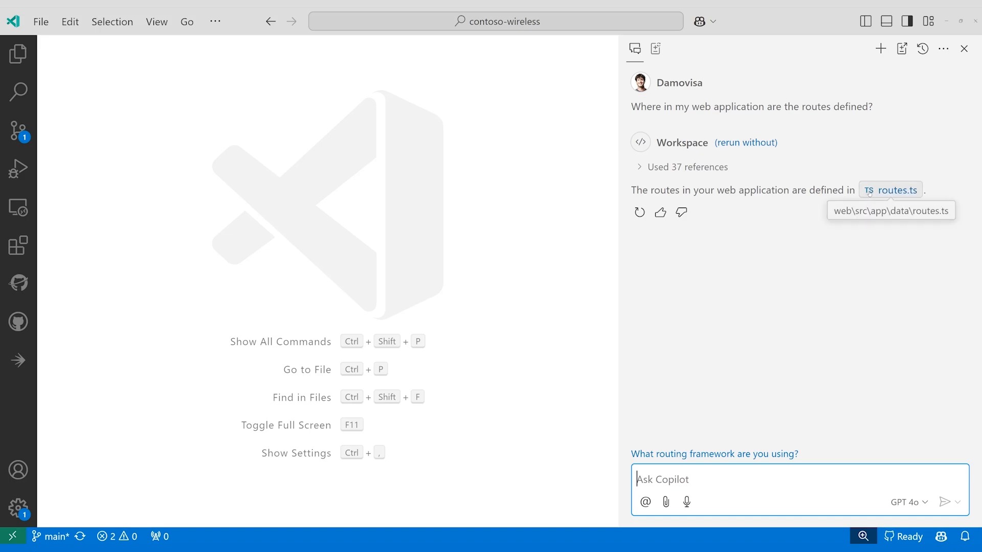
left_click(890, 190)
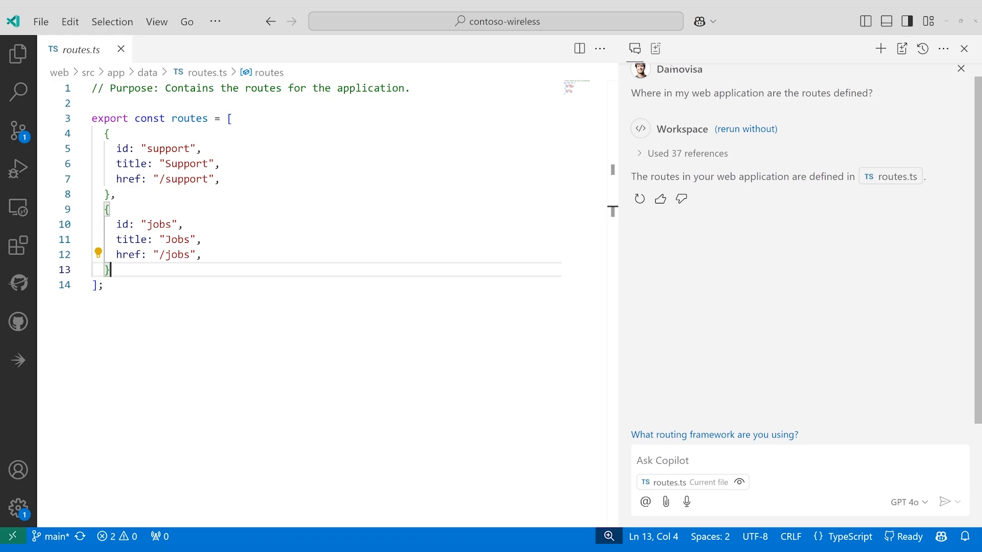
- In Copilot Edits, request an About page based on support.tsx, attaching page.tsx
left_click(655, 50)
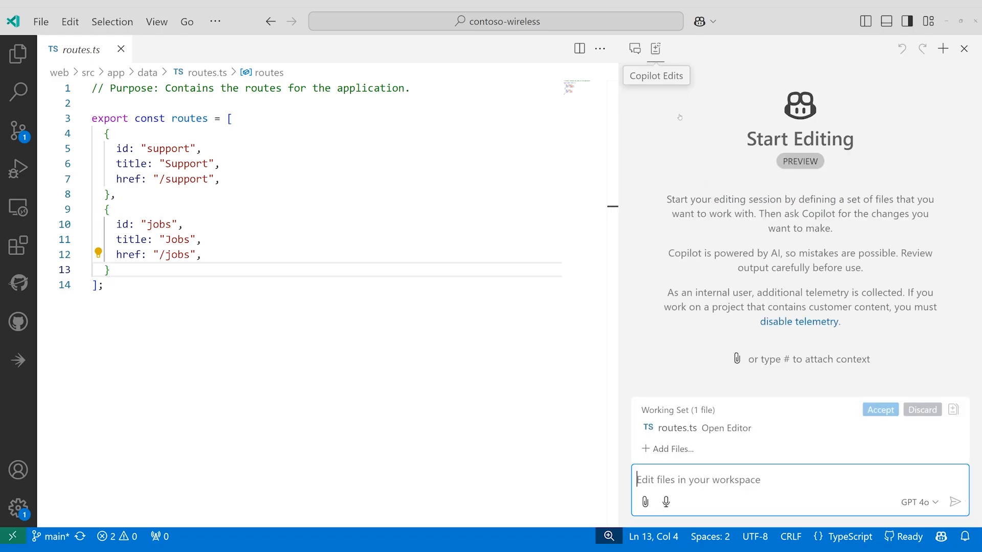
type("Add")
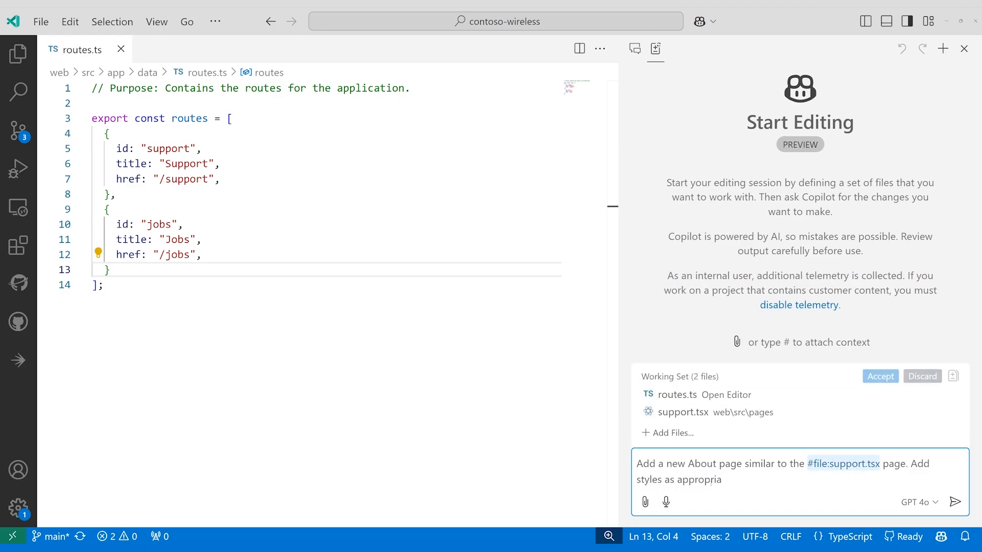
type("#page")
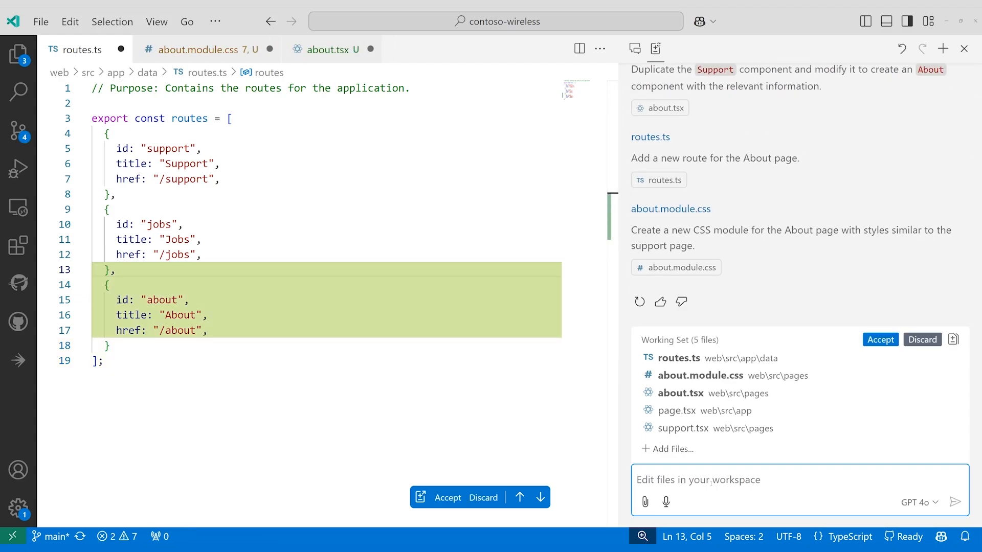
mouse_move(952, 339)
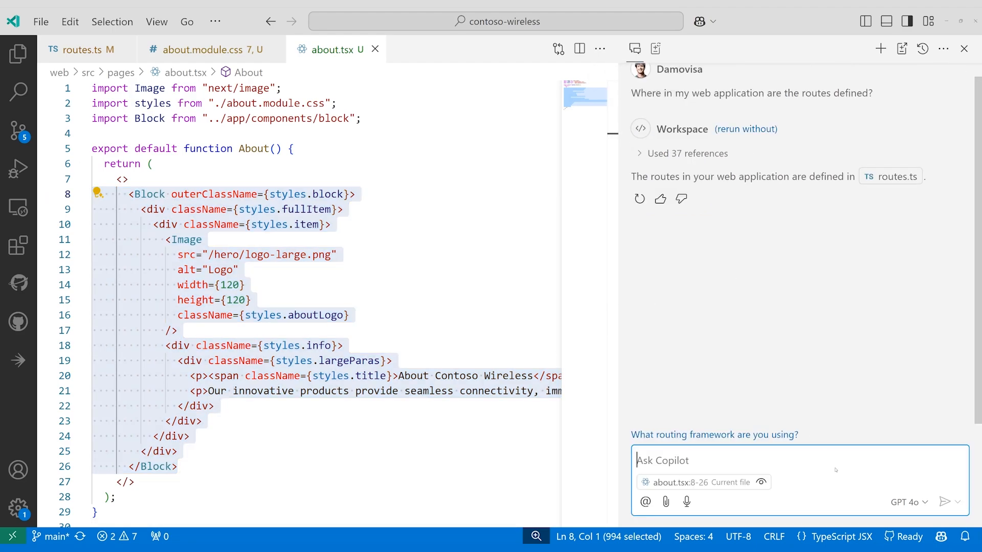
- Switch the Copilot chat model from GPT 4o to Claude 3.5 Sonnet (Preview)
left_click(904, 502)
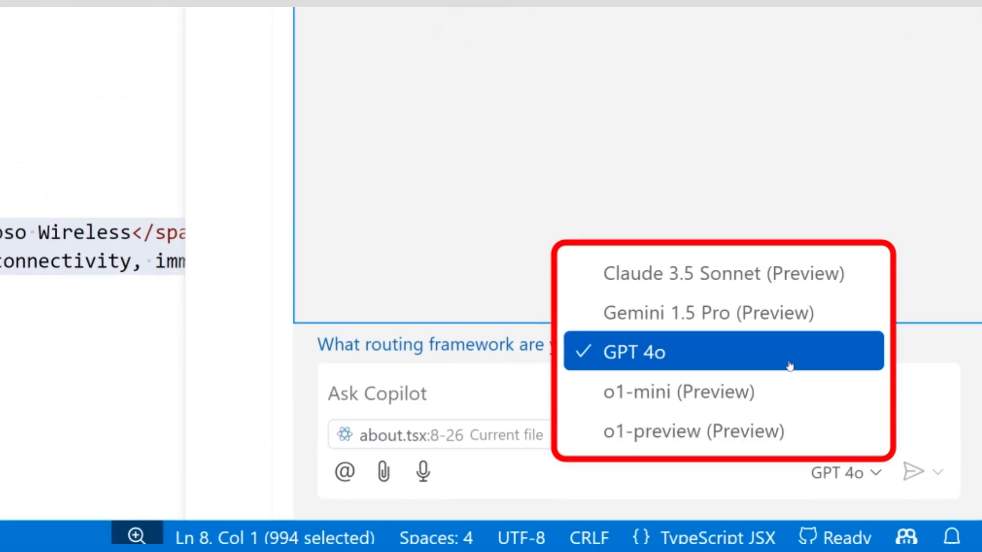
mouse_move(723, 273)
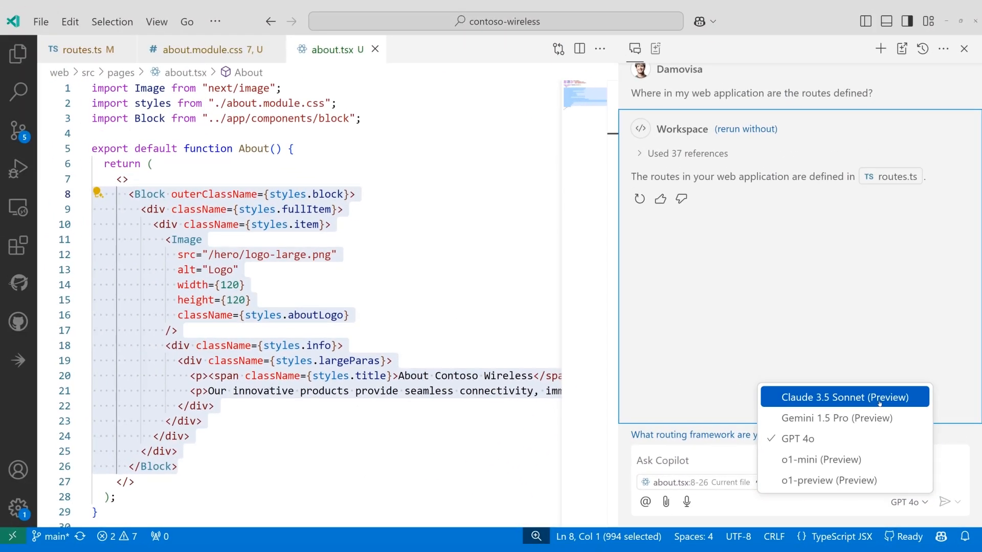
left_click(844, 397)
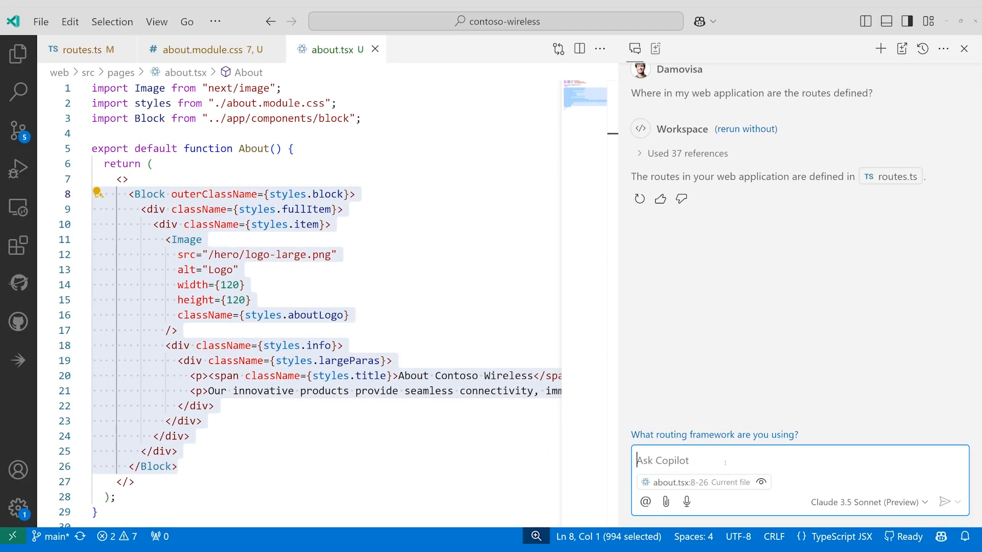
- Ask Claude "Can you explain the selected code?" and scroll through the explanation
type("Can you explain th")
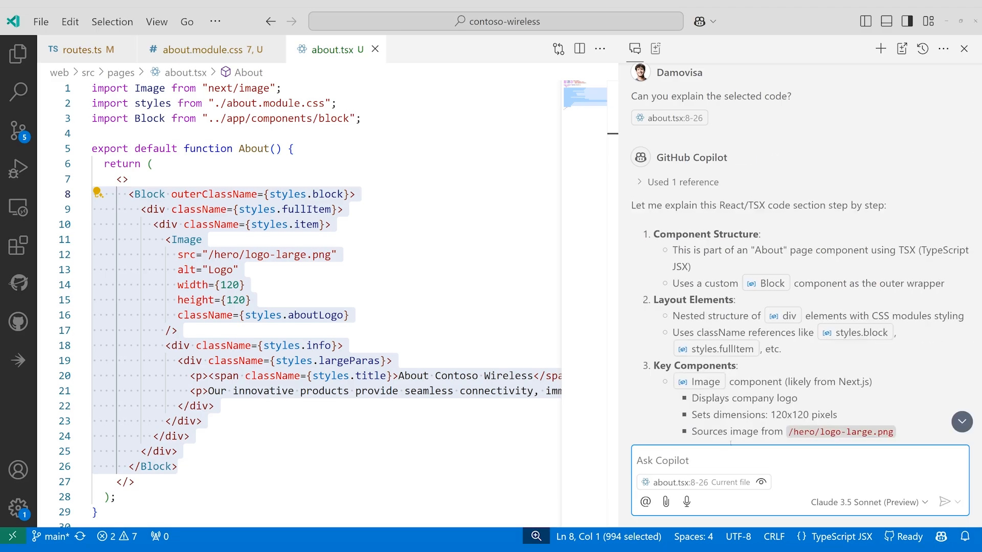
scroll("down", 3)
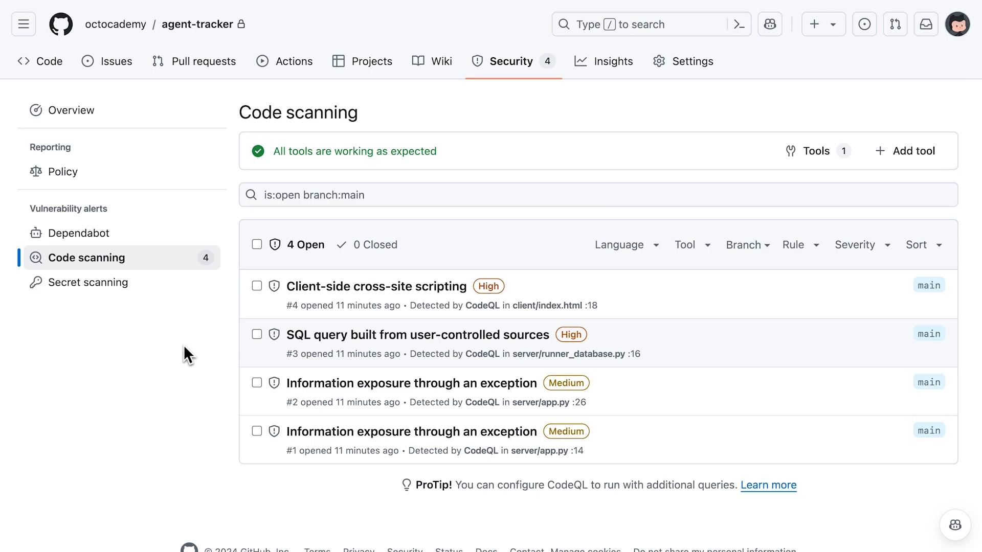
- Open the SQL query from user-controlled sources alert and generate a Copilot Autofix
left_click(418, 334)
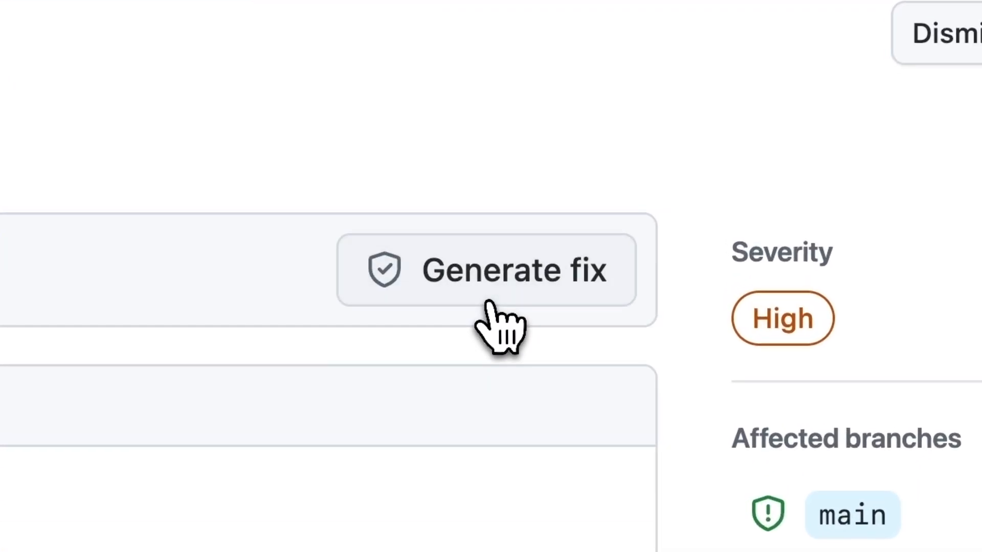
left_click(485, 270)
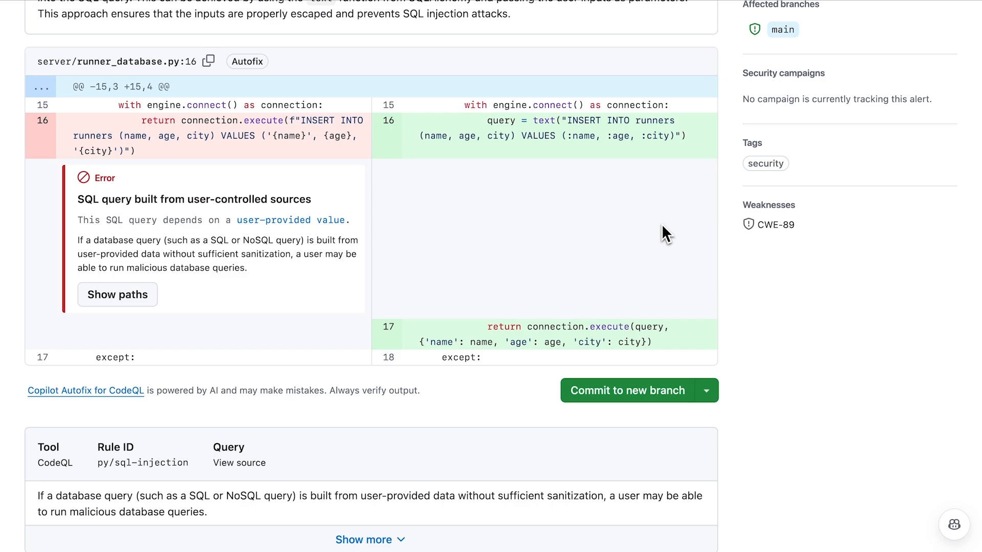
- Commit the autofix to branch alert-autofix-3 and open a draft pull request
left_click(627, 390)
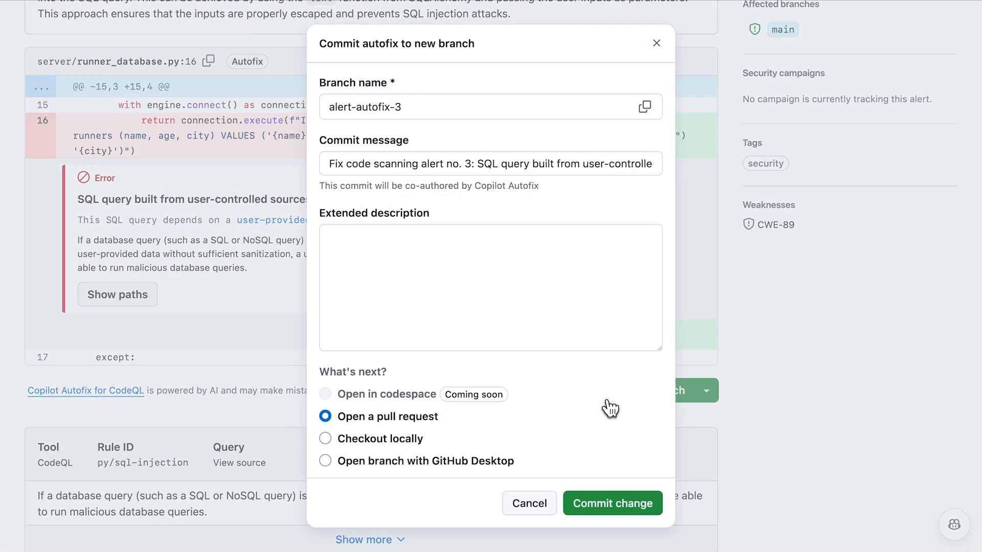
left_click(612, 503)
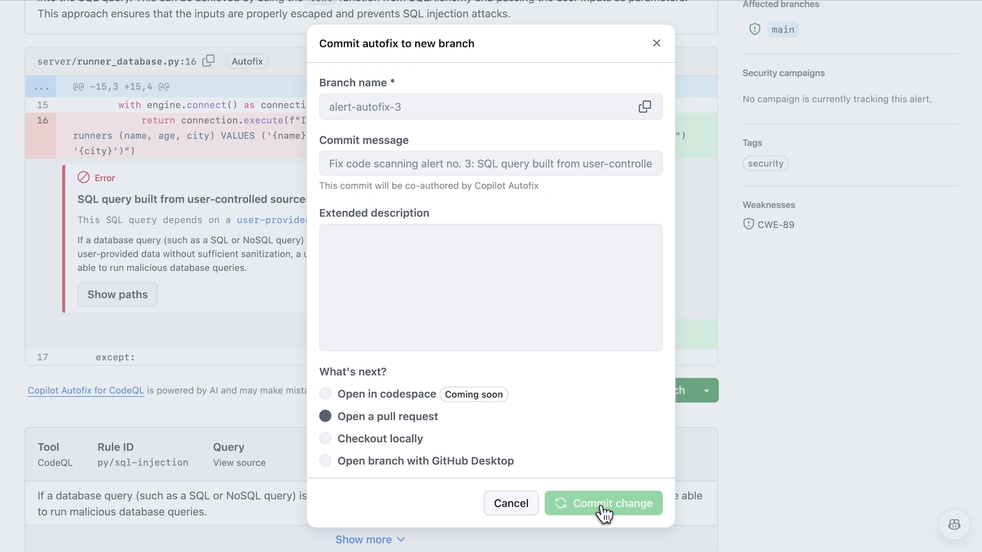
left_click(603, 503)
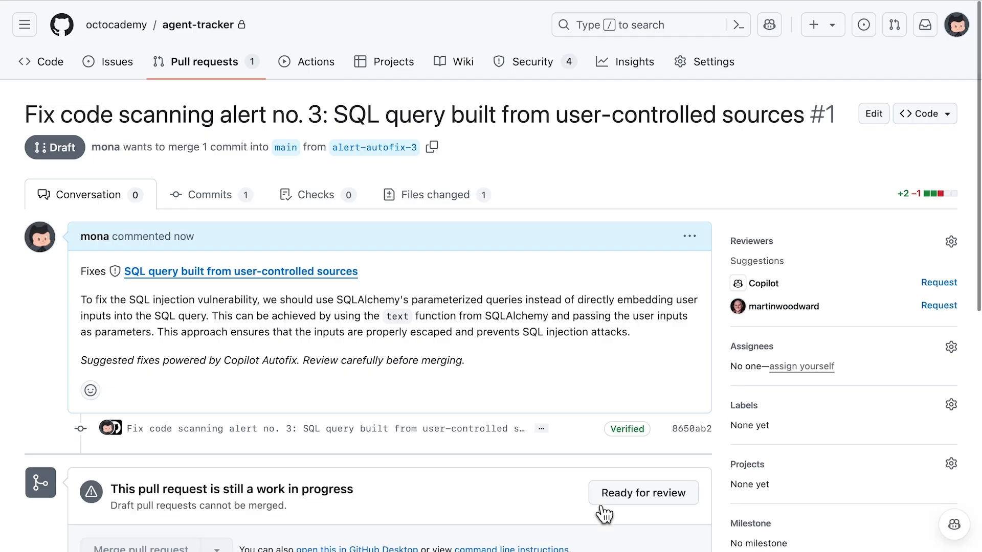